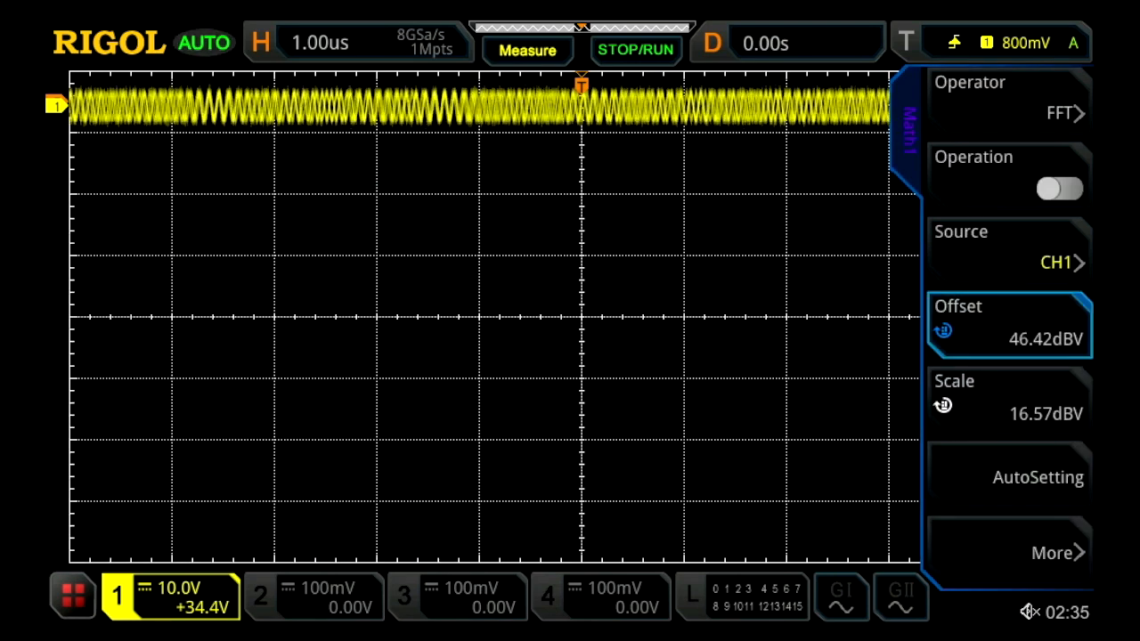
Enable the FFT math operation on CH1 so its spectrum appears below the waveform.
{"action": "left_click", "coordinate": [1058, 189]}
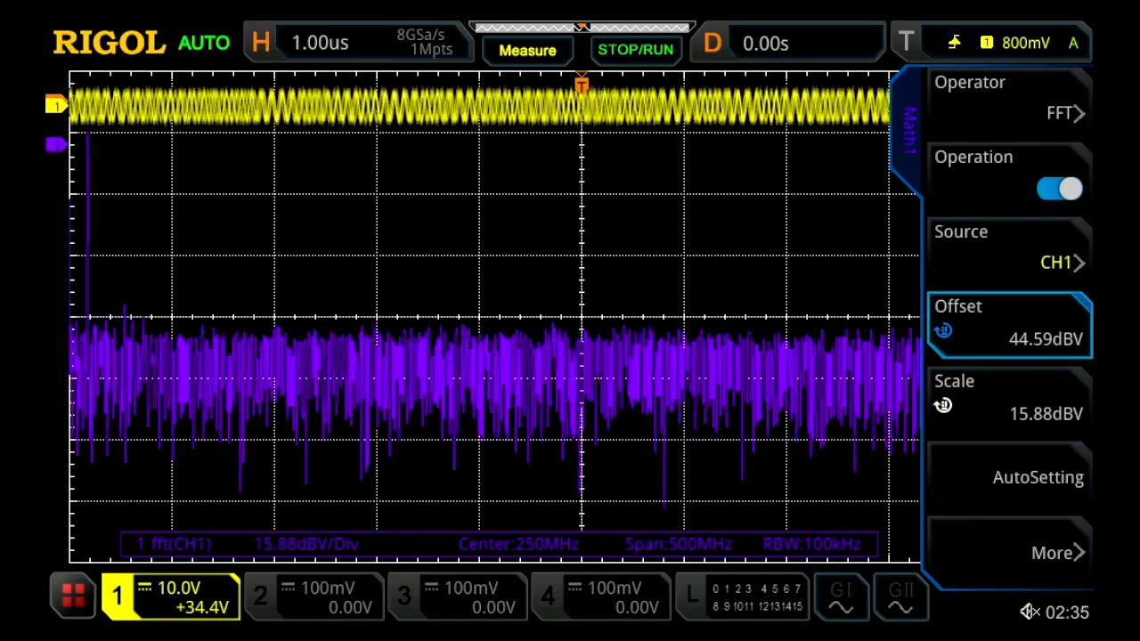
Set the FFT trace scale to 20 dBV/div and its offset to 30 dBV.
{"action": "left_click", "coordinate": [1008, 400]}
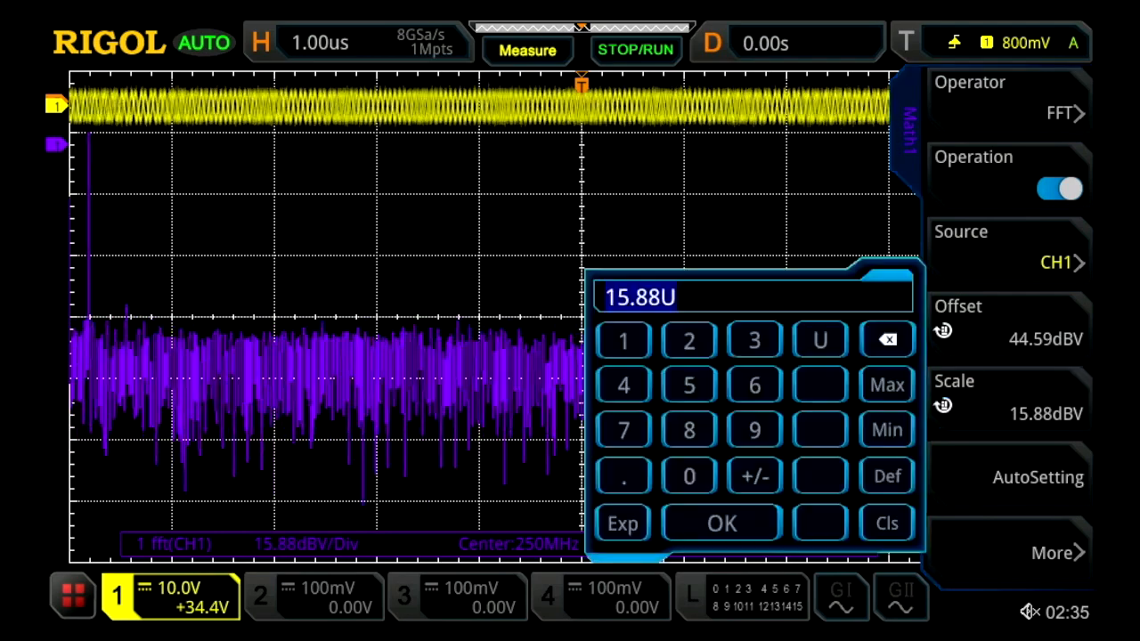
{"action": "left_click", "coordinate": [687, 476]}
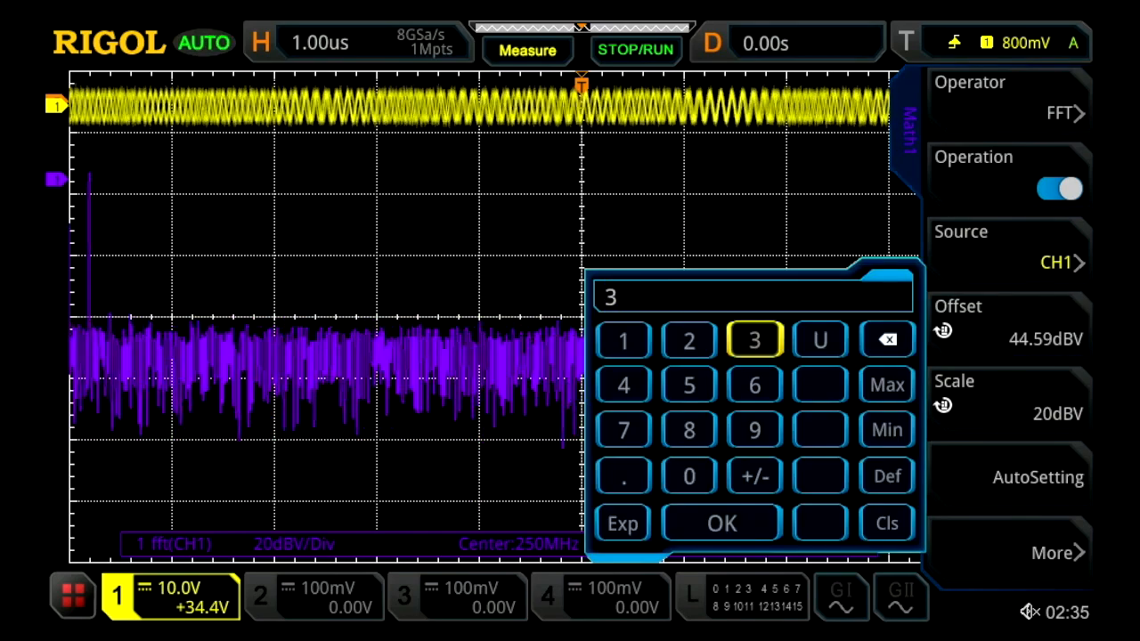
{"action": "left_click", "coordinate": [722, 524]}
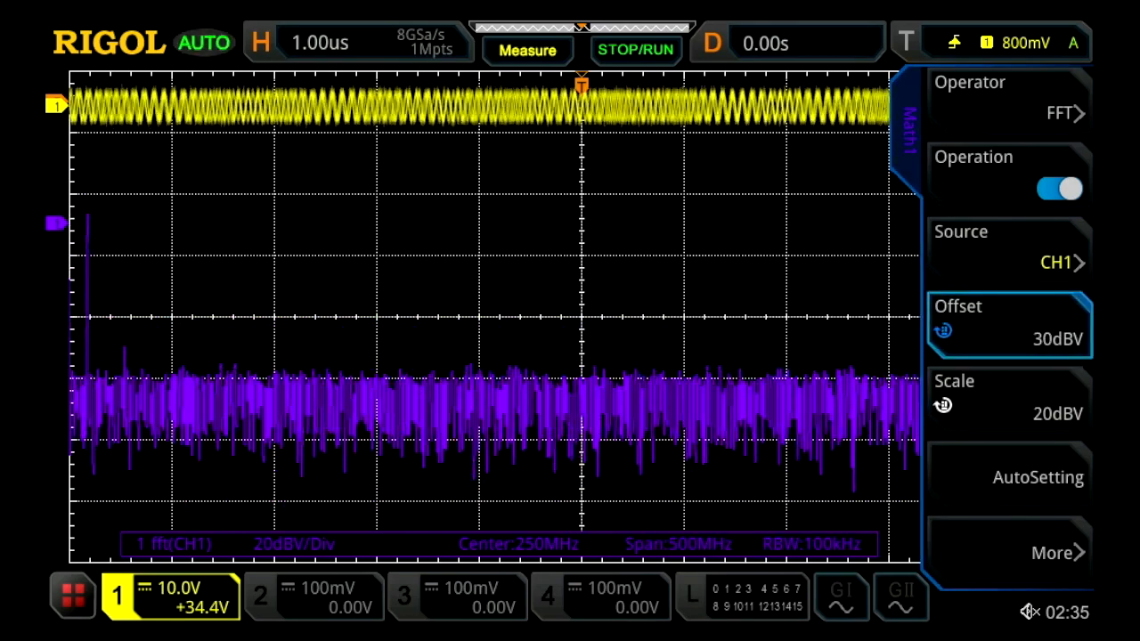
Set the FFT span from 8 MHz start to 12 MHz end in the Options menu.
{"action": "left_click", "coordinate": [634, 49]}
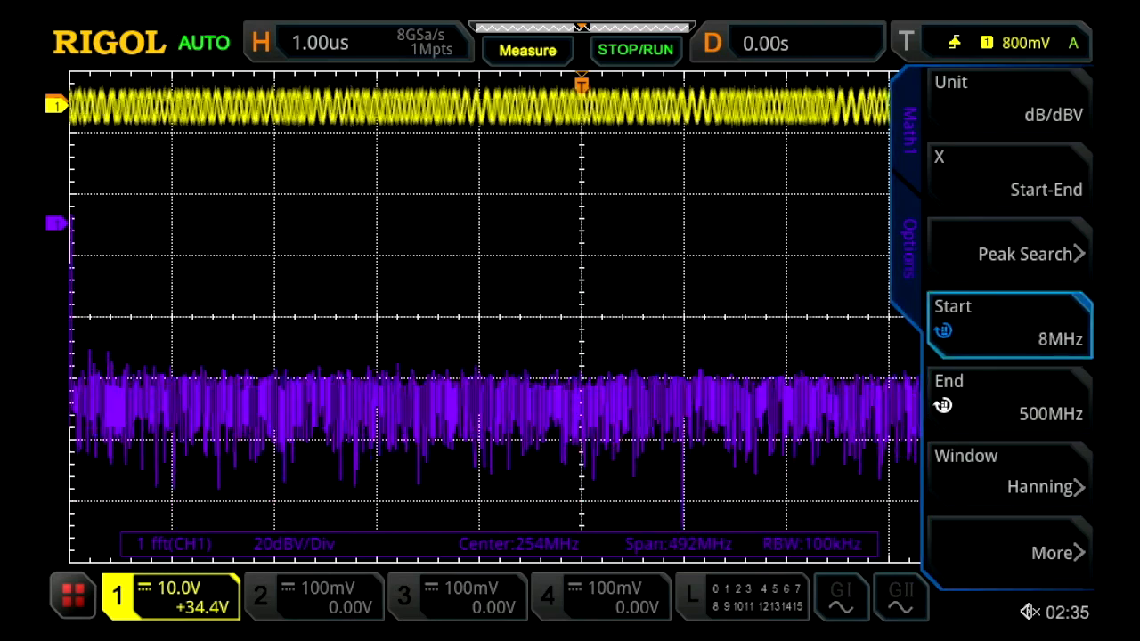
{"action": "left_click", "coordinate": [1008, 401]}
{"action": "type", "text": "12"}
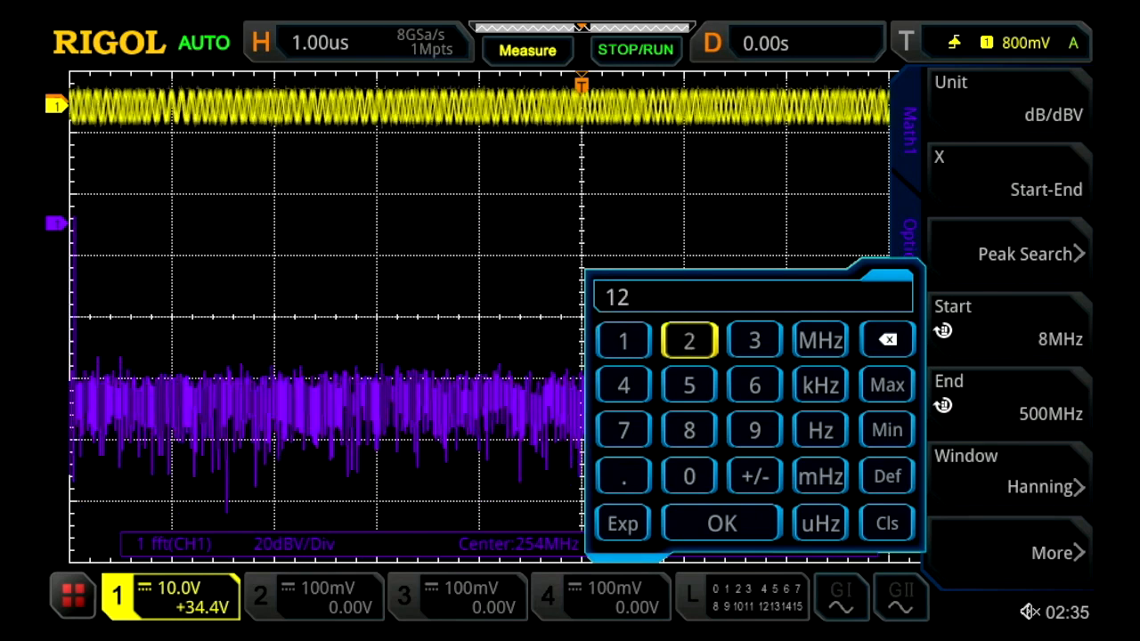
{"action": "left_click", "coordinate": [820, 340]}
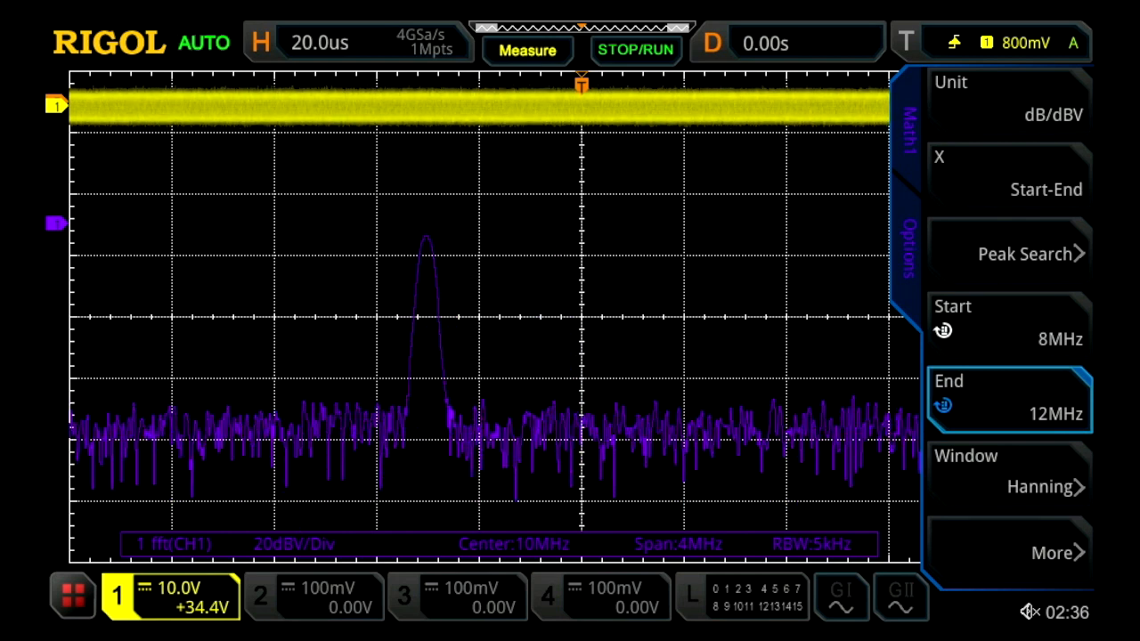
Turn Peak Search ON to show the peak table, then select Threshold.
{"action": "left_click", "coordinate": [1008, 253]}
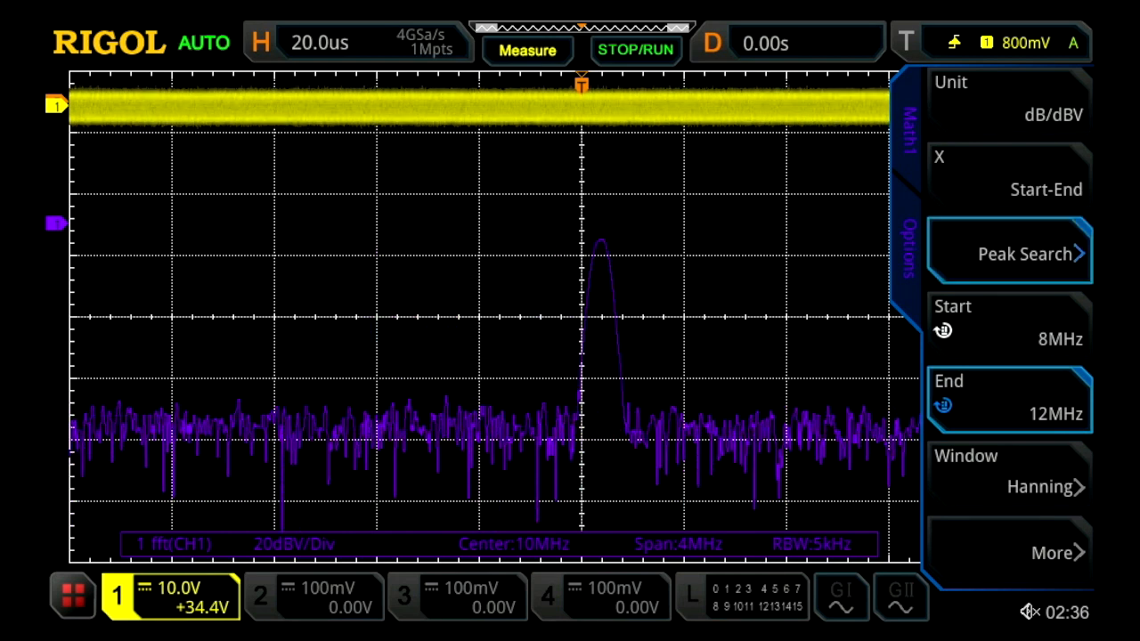
{"action": "left_click", "coordinate": [1009, 253]}
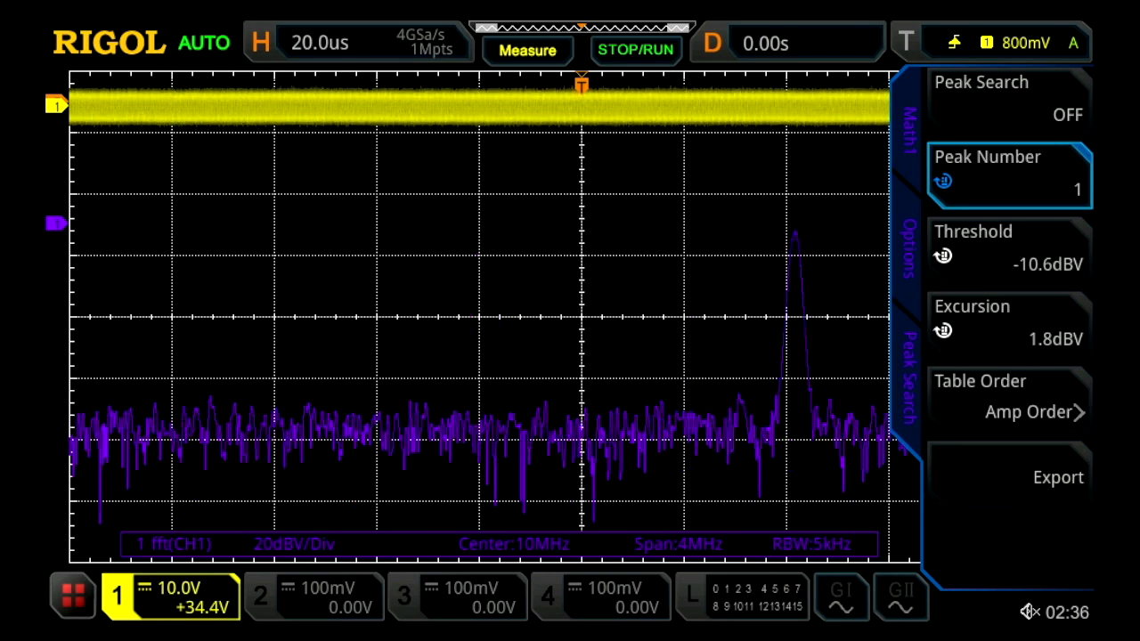
{"action": "left_click", "coordinate": [1008, 98]}
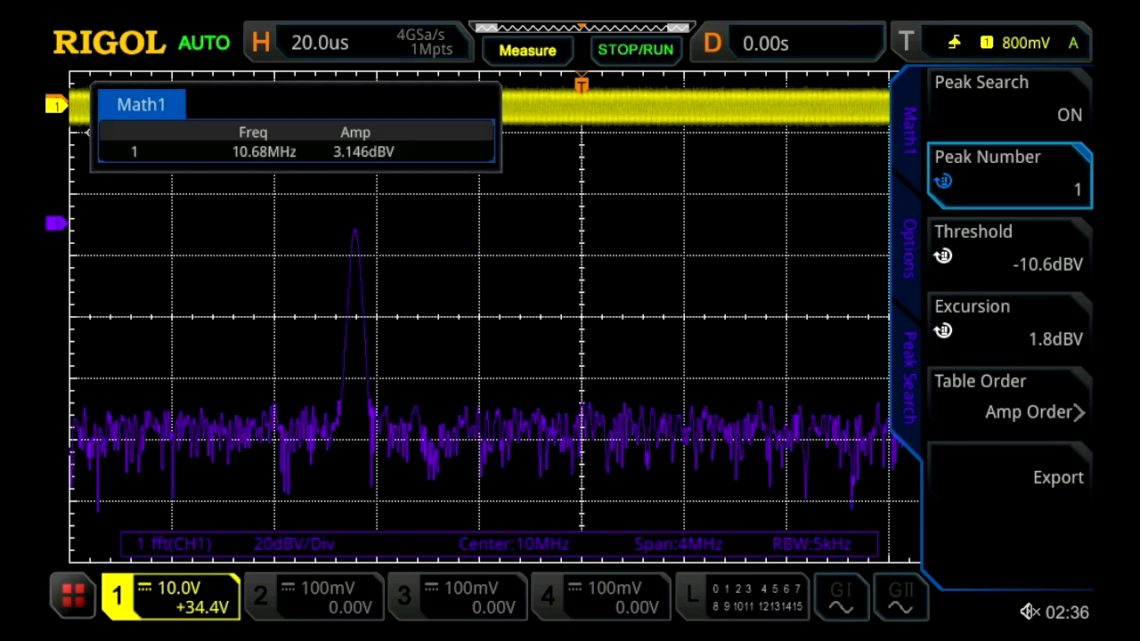
{"action": "left_click", "coordinate": [1008, 250]}
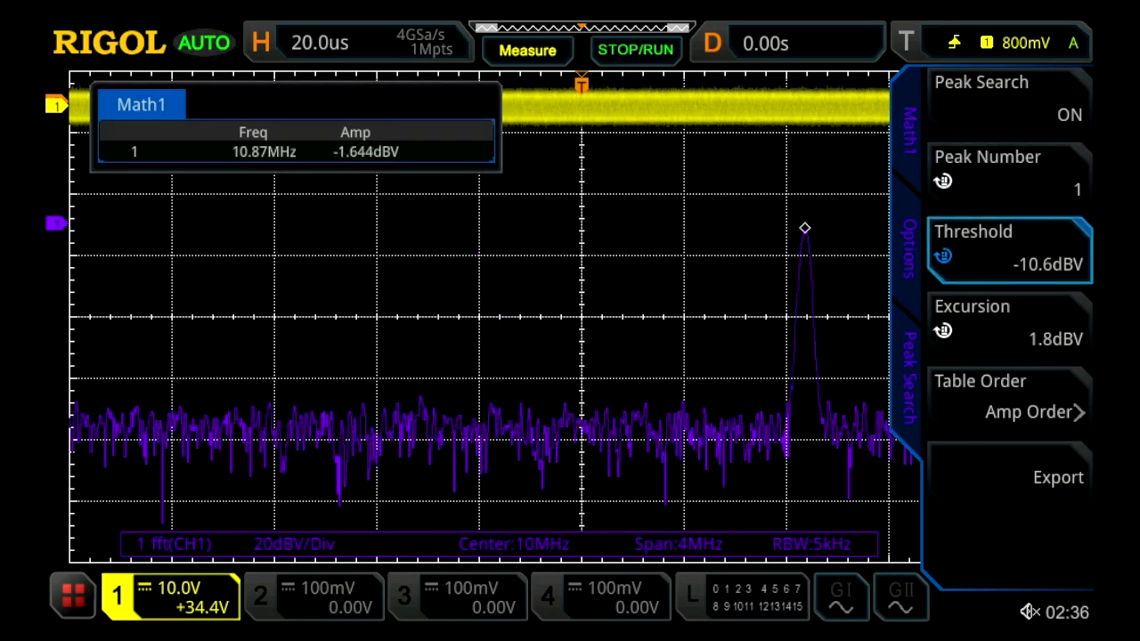